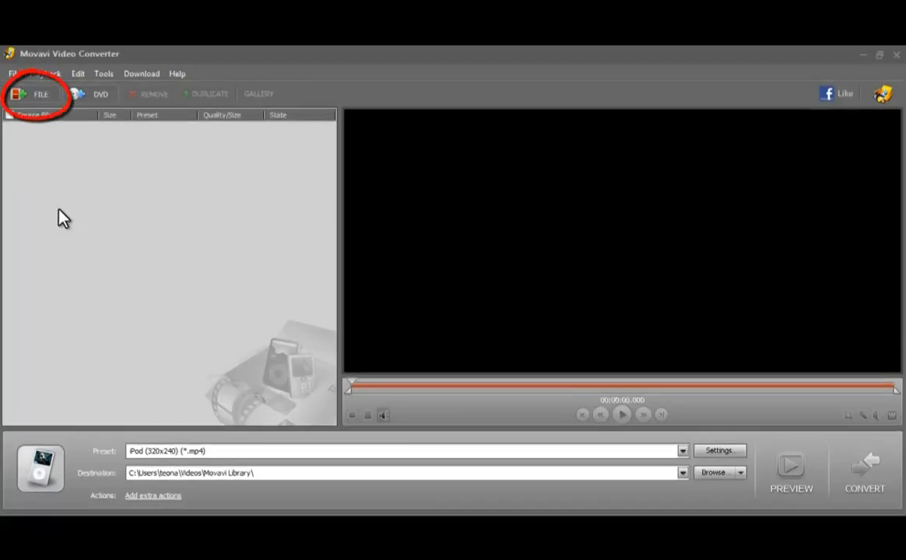
Step: Add 'La Chasse aux Papillons.mp4' from Sample Videos as a source file
{"action": "left_click", "coordinate": [41, 94]}
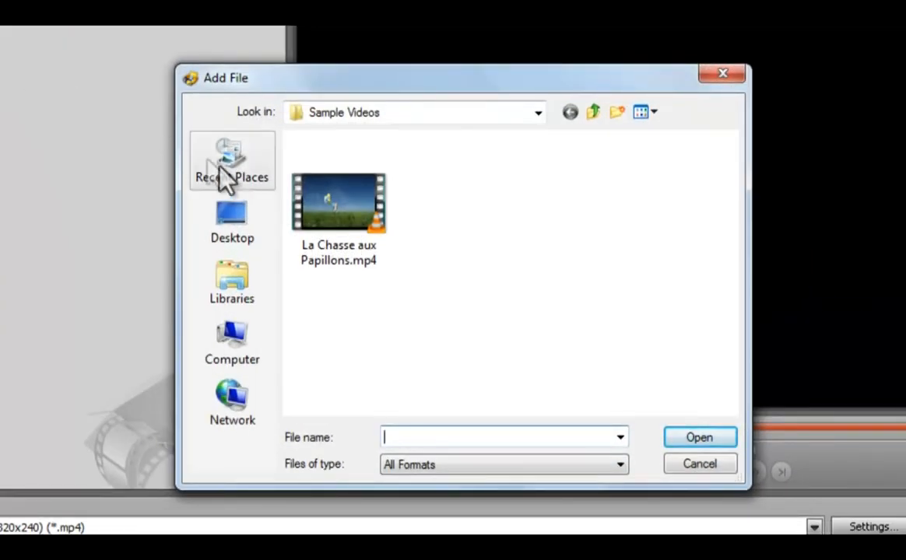
{"action": "left_click", "coordinate": [338, 201]}
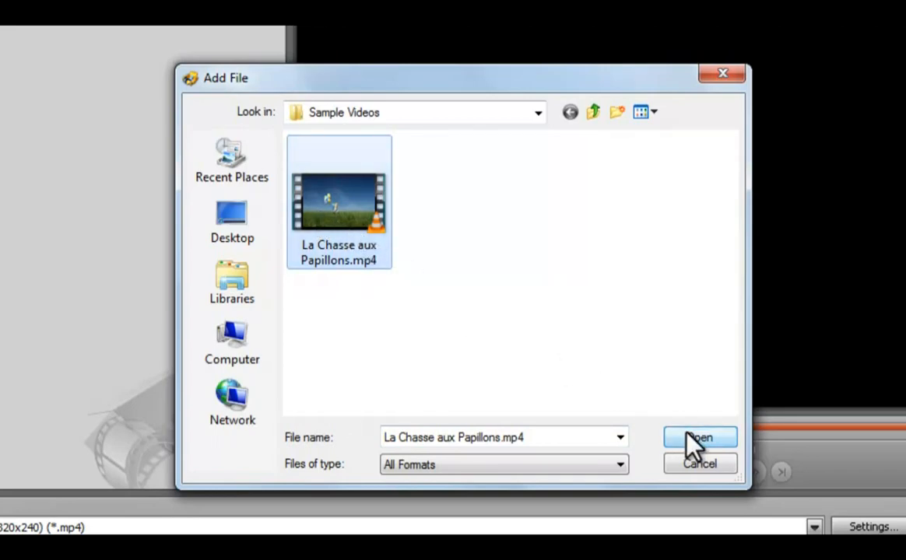
{"action": "left_click", "coordinate": [698, 437]}
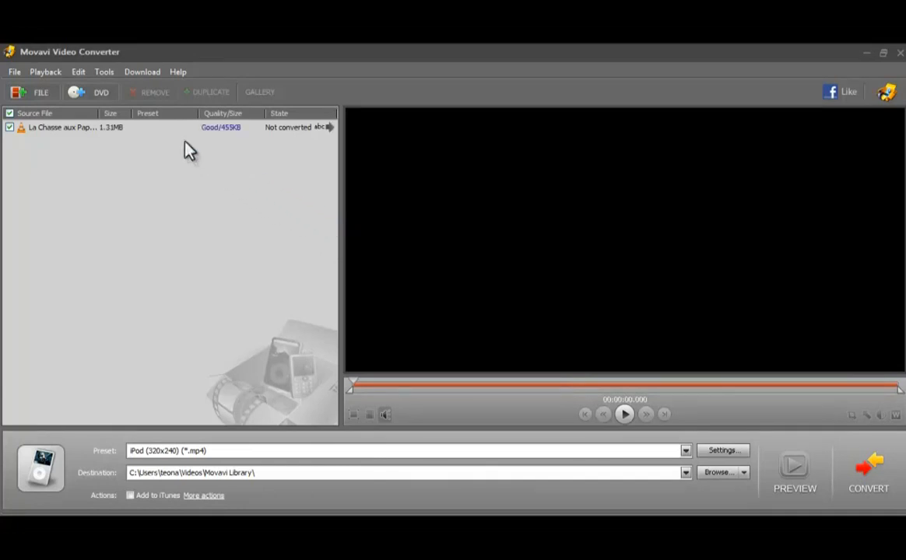
Step: Load the La Chasse aux Papillons clip into the preview player
{"action": "left_click", "coordinate": [75, 127]}
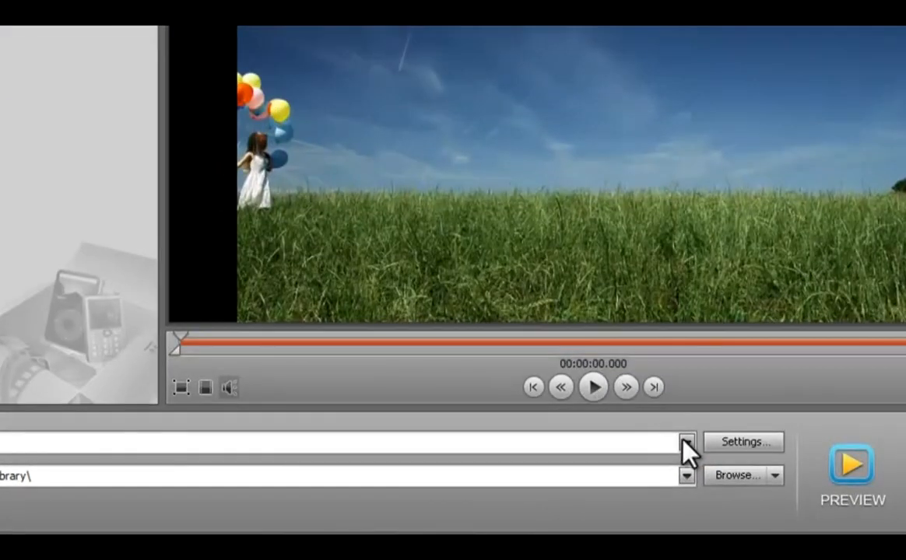
Step: Search the preset list for 'ipo' to find the iPod Nano preset
{"action": "left_click", "coordinate": [686, 441]}
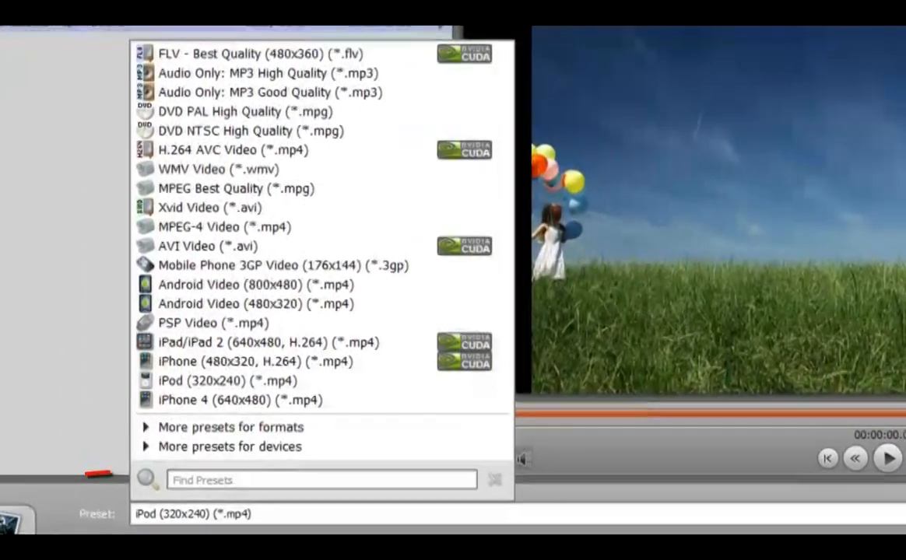
{"action": "type", "text": "ipo"}
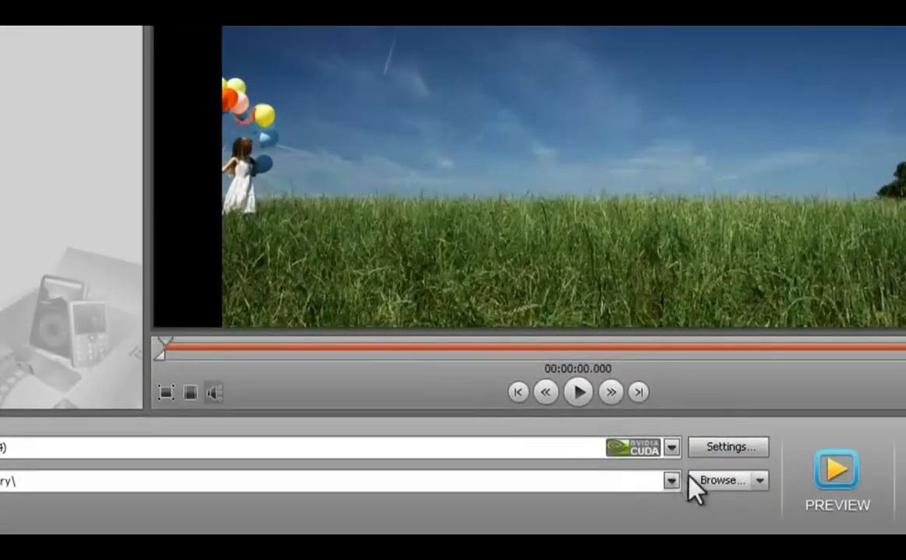
Step: Set the destination folder to Videos > Movavi Library
{"action": "left_click", "coordinate": [720, 481]}
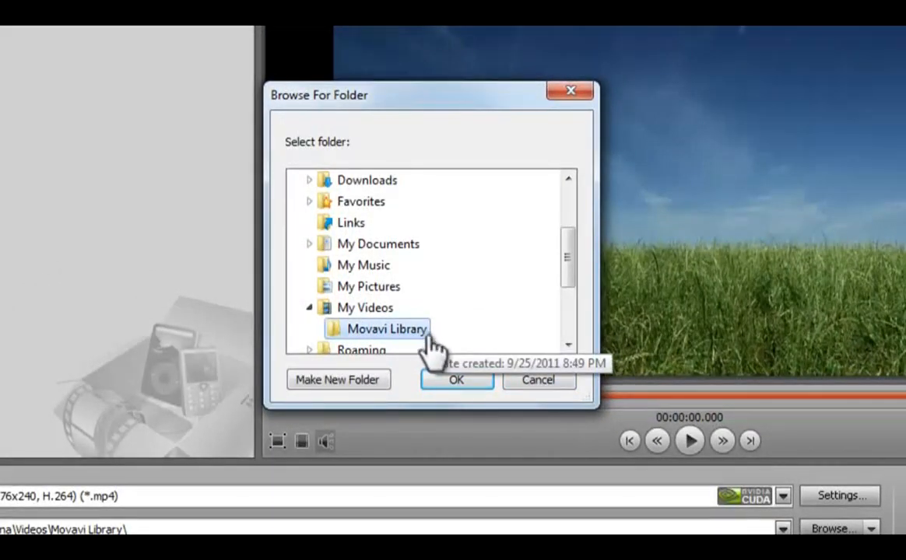
{"action": "left_click", "coordinate": [456, 380]}
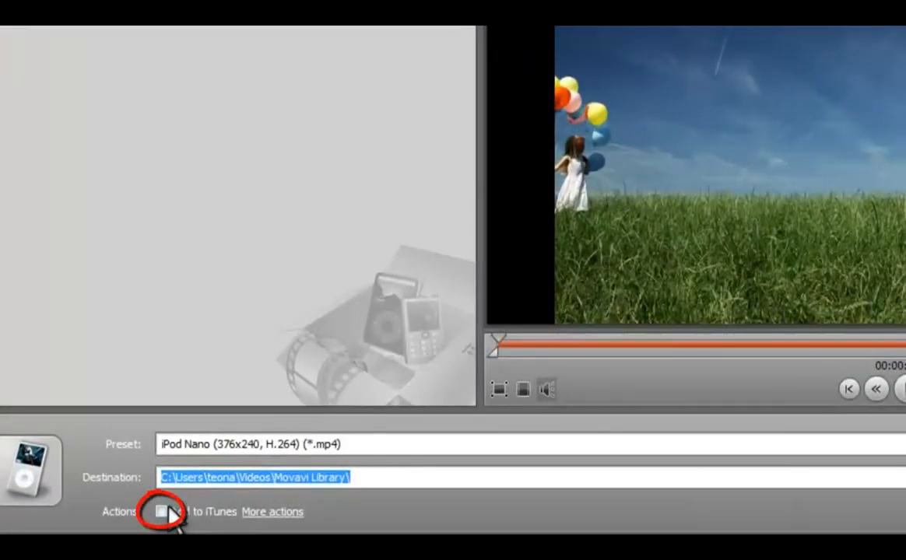
Step: Enable Add to iTunes, then view and dismiss the other post-conversion actions
{"action": "left_click", "coordinate": [161, 511]}
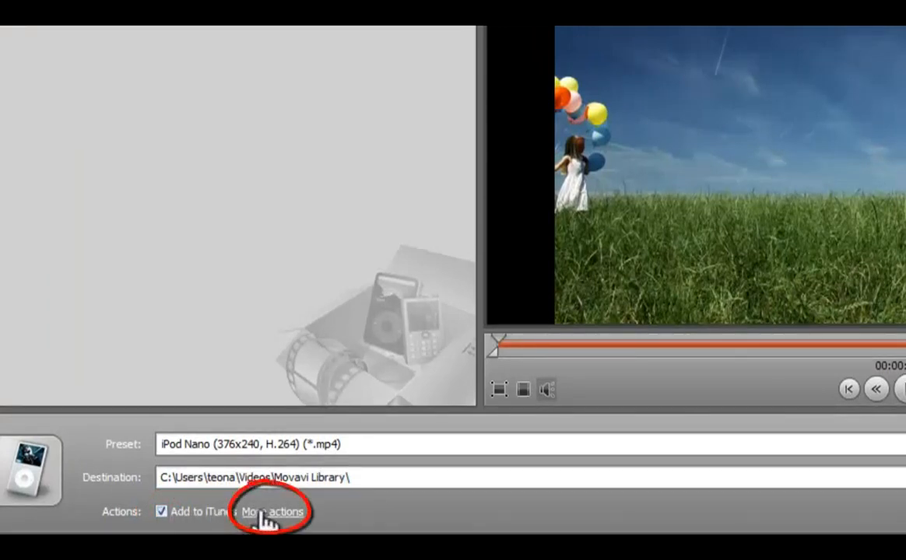
{"action": "left_click", "coordinate": [273, 511]}
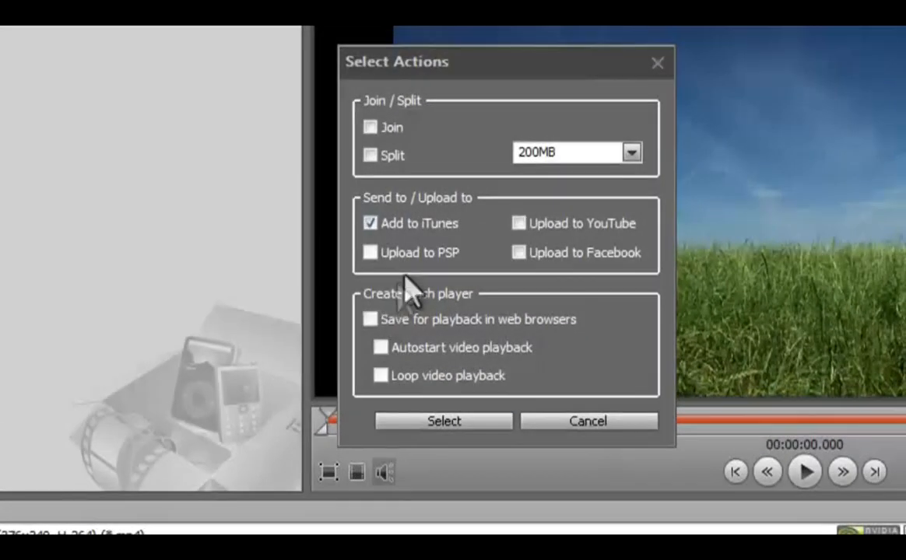
{"action": "mouse_move", "coordinate": [502, 237]}
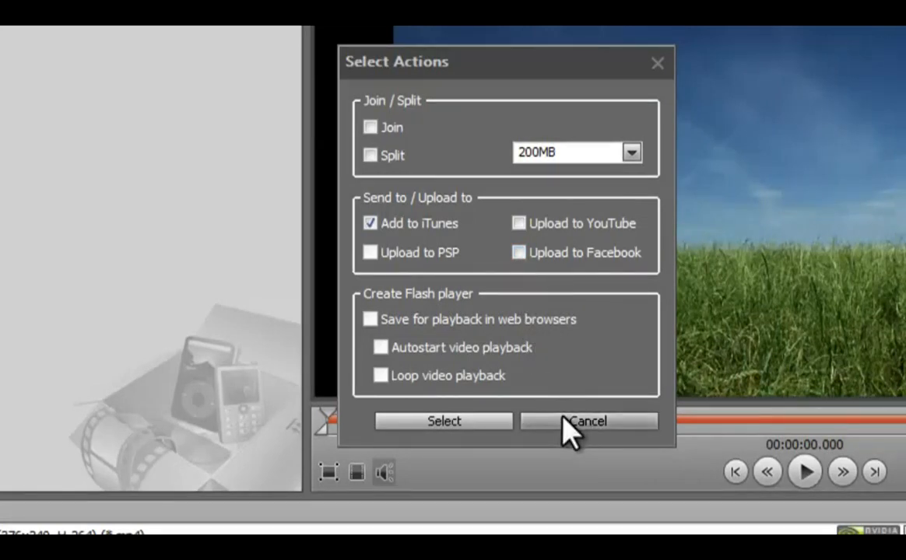
{"action": "left_click", "coordinate": [587, 421]}
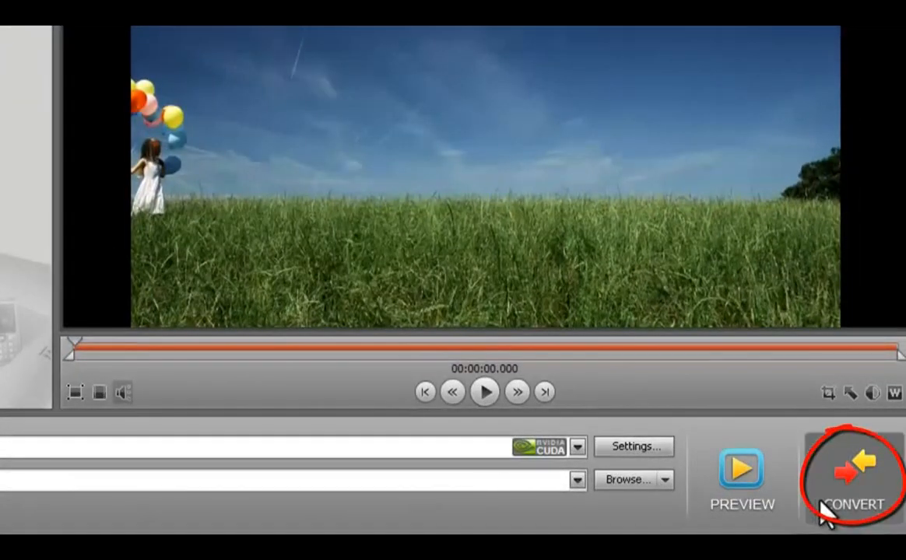
Step: Start the conversion of the butterfly-chase clip
{"action": "left_click", "coordinate": [854, 475]}
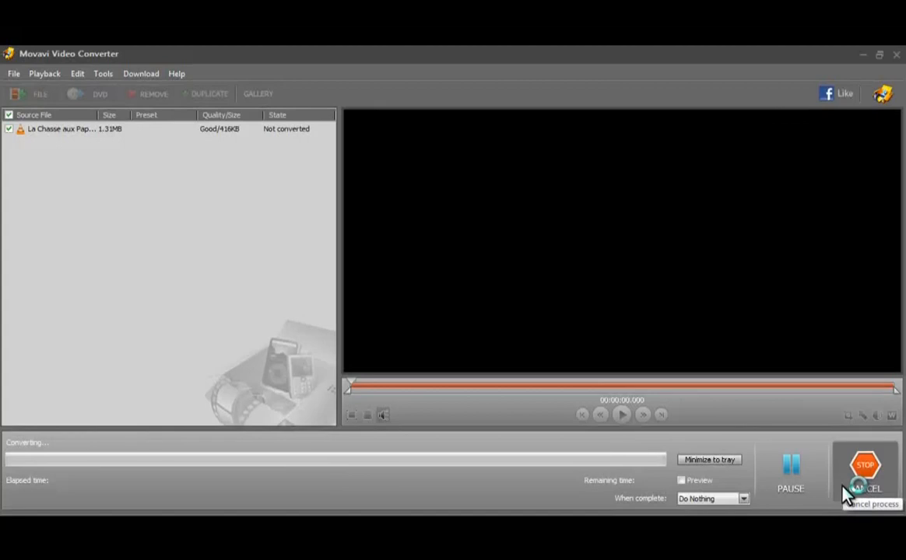